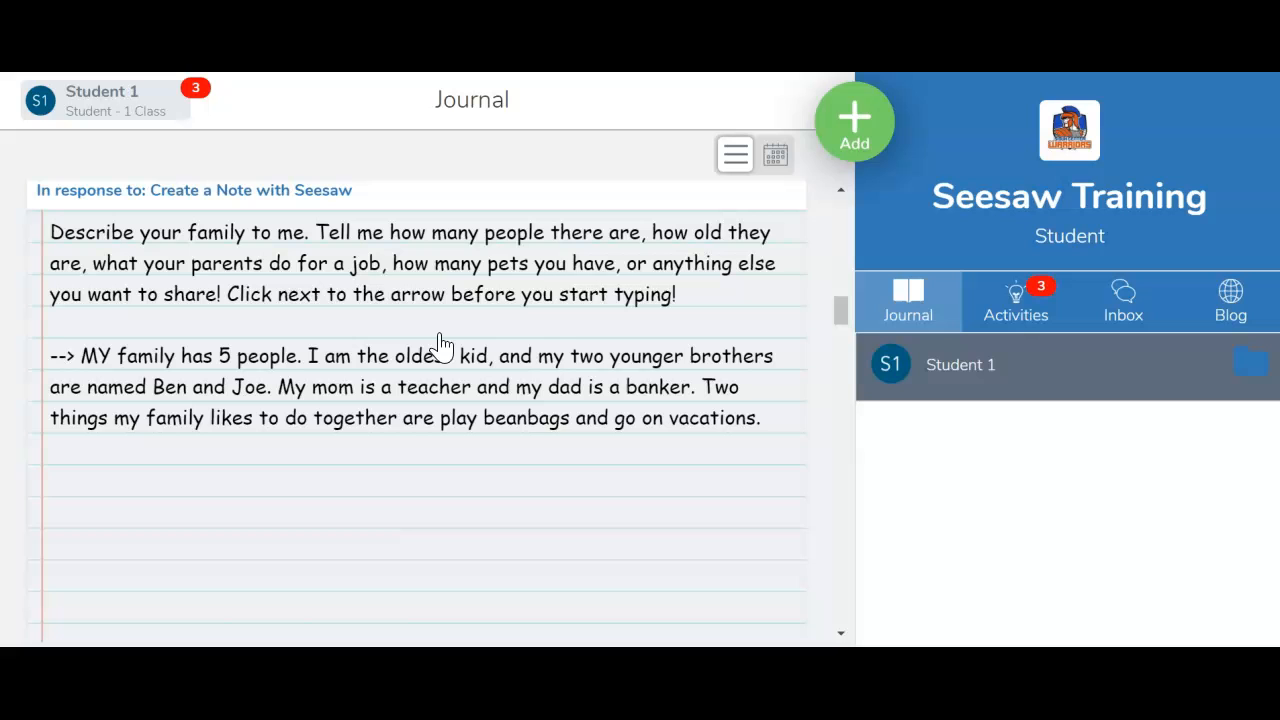
# Publish the family journal note with its audio recording to the class blog.
pyautogui.scroll(-3)
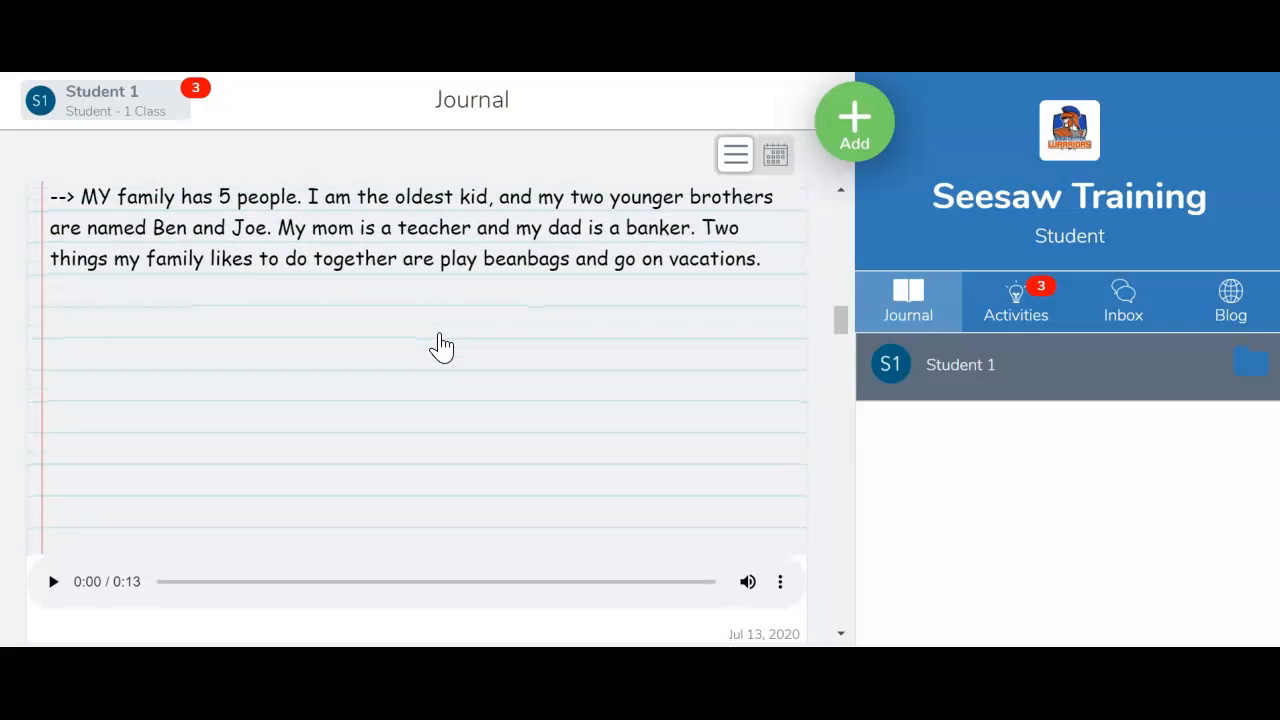
pyautogui.scroll(-3)
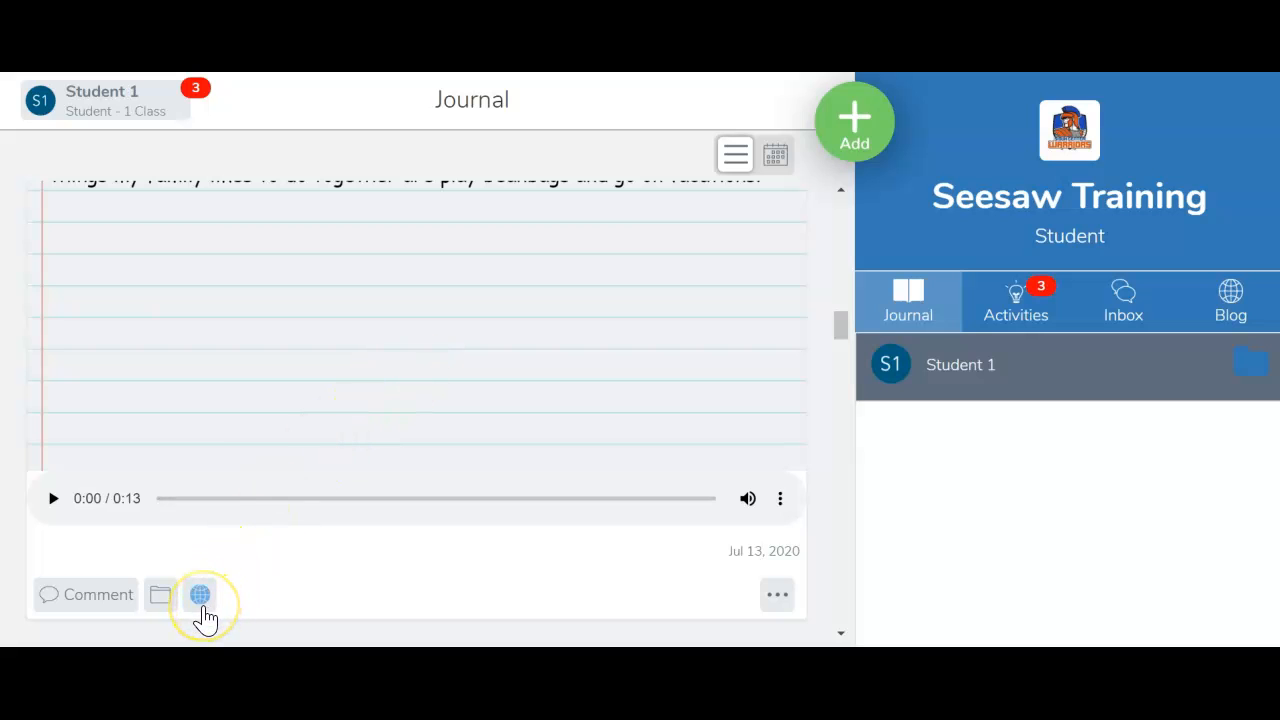
pyautogui.click(200, 595)
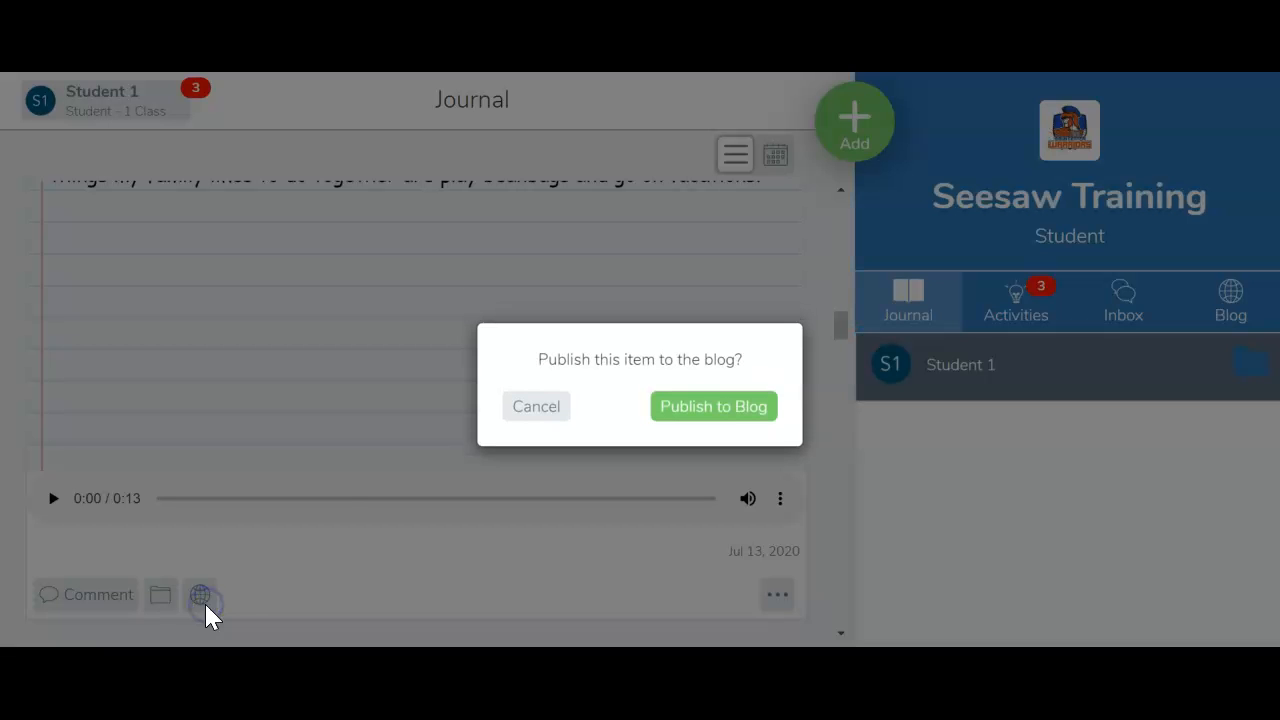
pyautogui.click(713, 406)
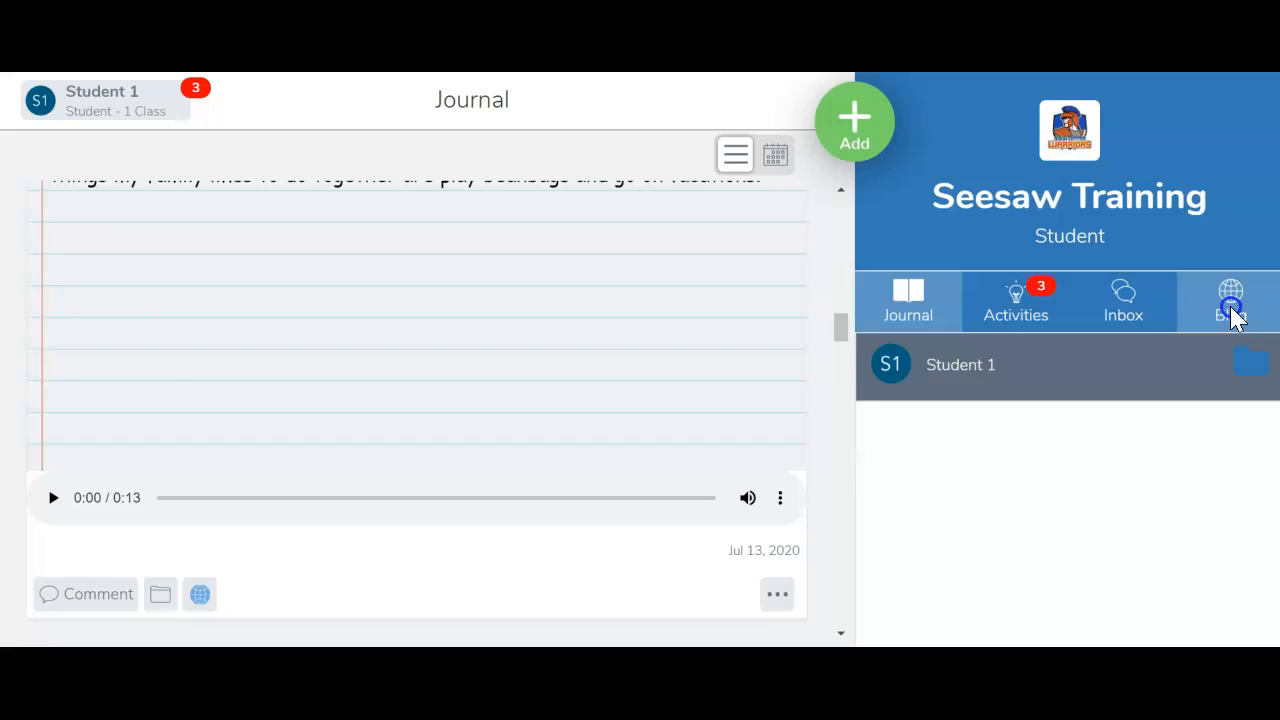
# Switch to the Seesaw Training class blog and scroll down to its sample post.
pyautogui.click(1230, 300)
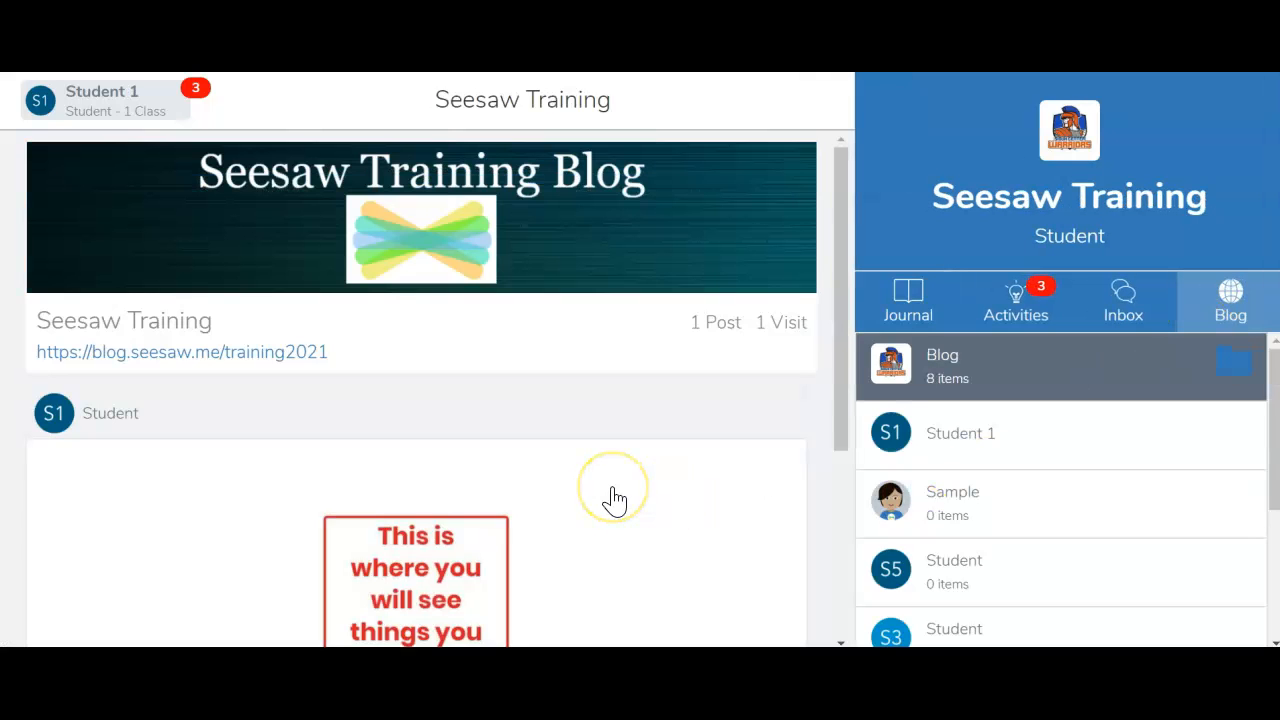
pyautogui.scroll(-3)
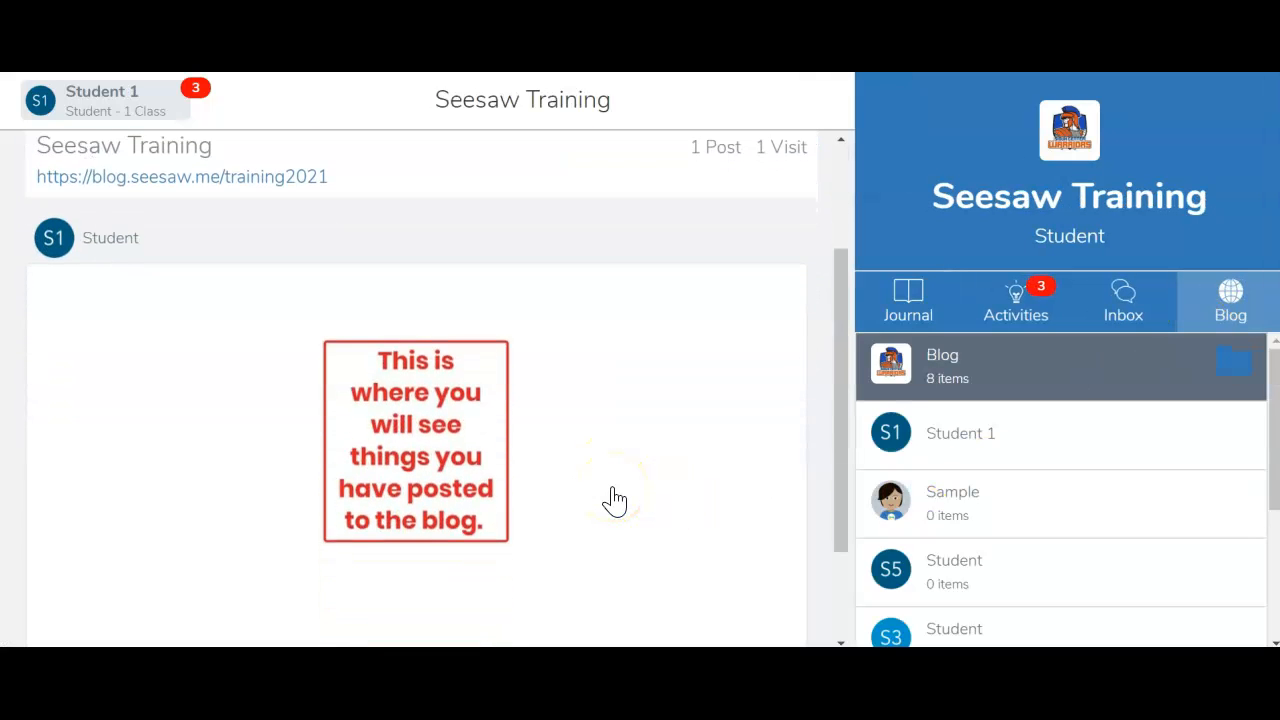
pyautogui.scroll(-3)
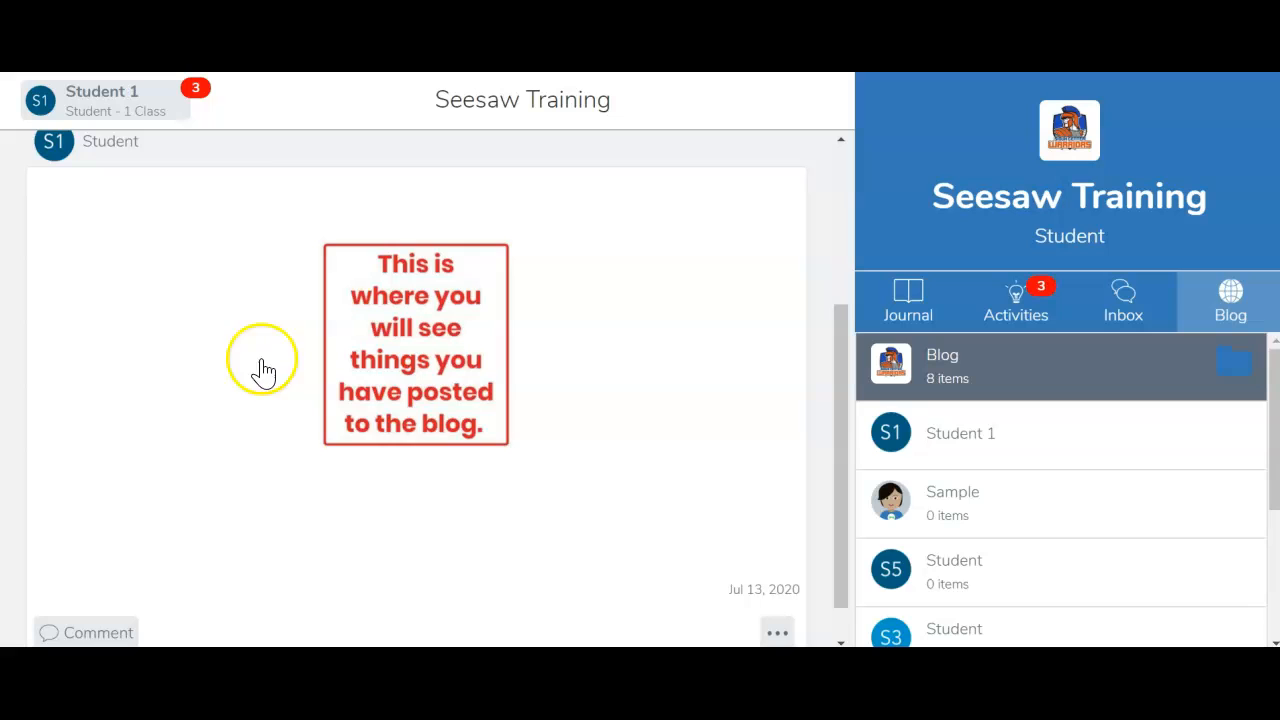
pyautogui.moveTo(547, 463)
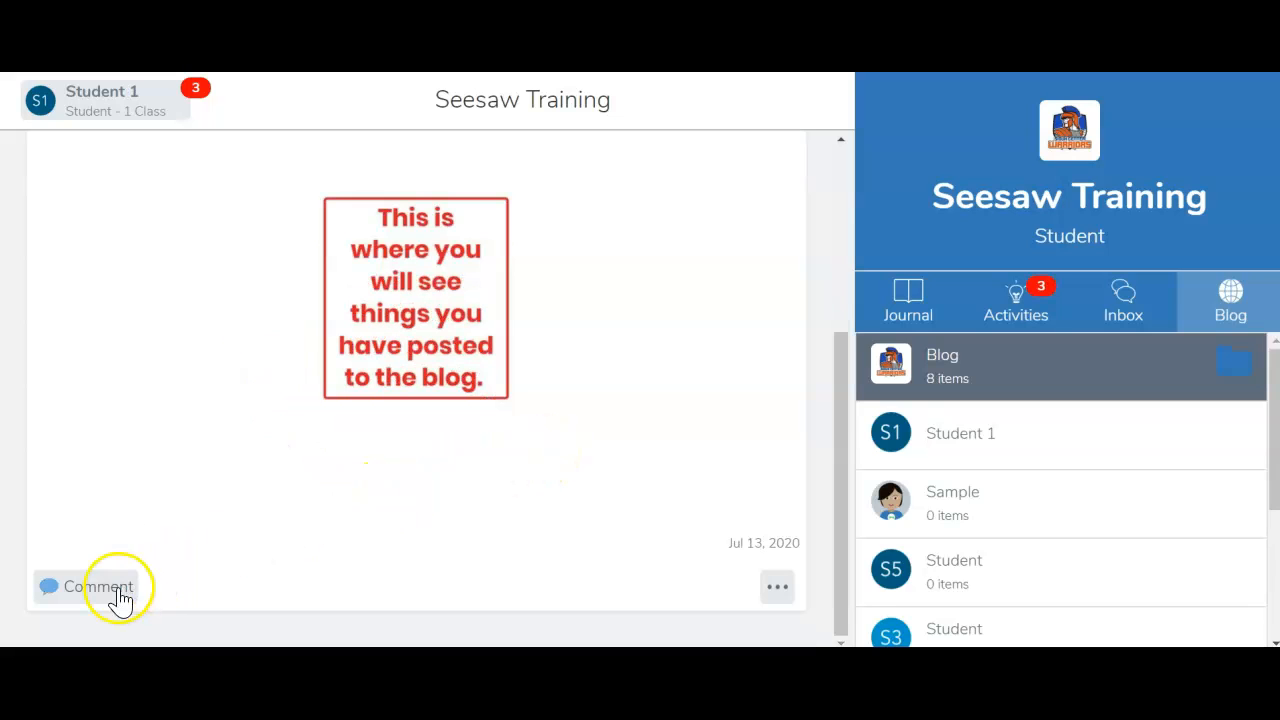
pyautogui.moveTo(105, 600)
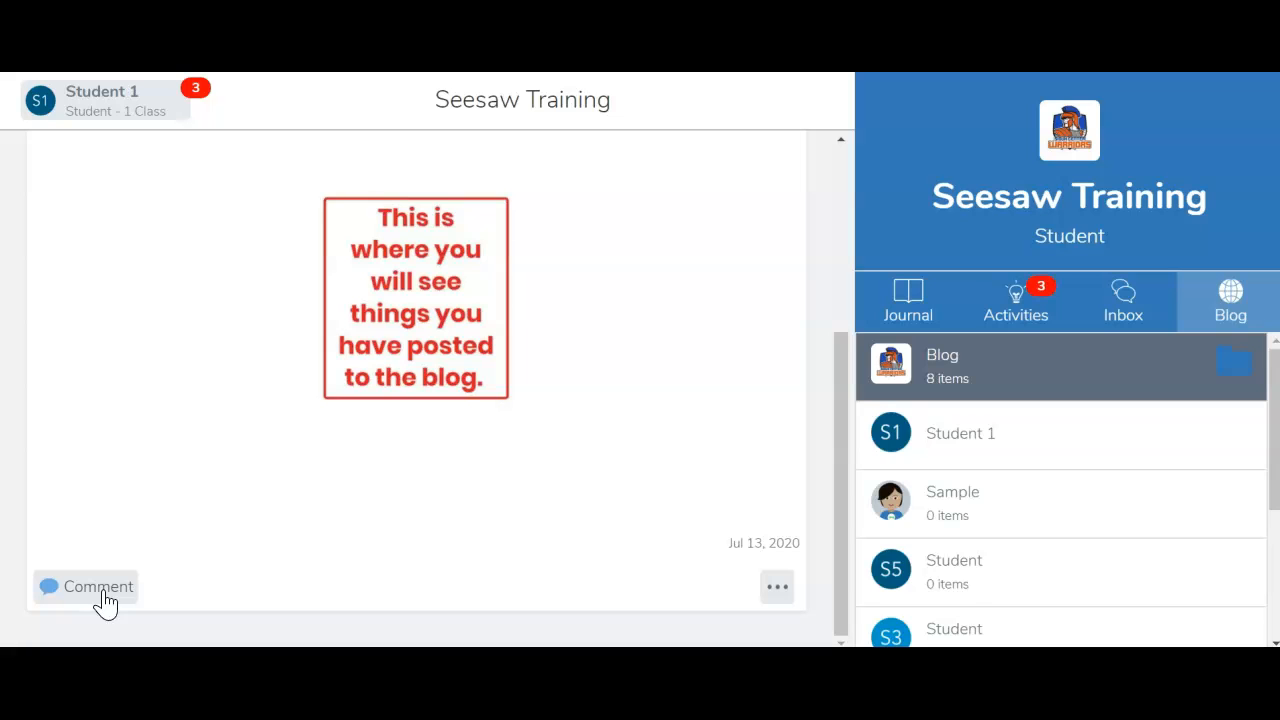
pyautogui.click(96, 587)
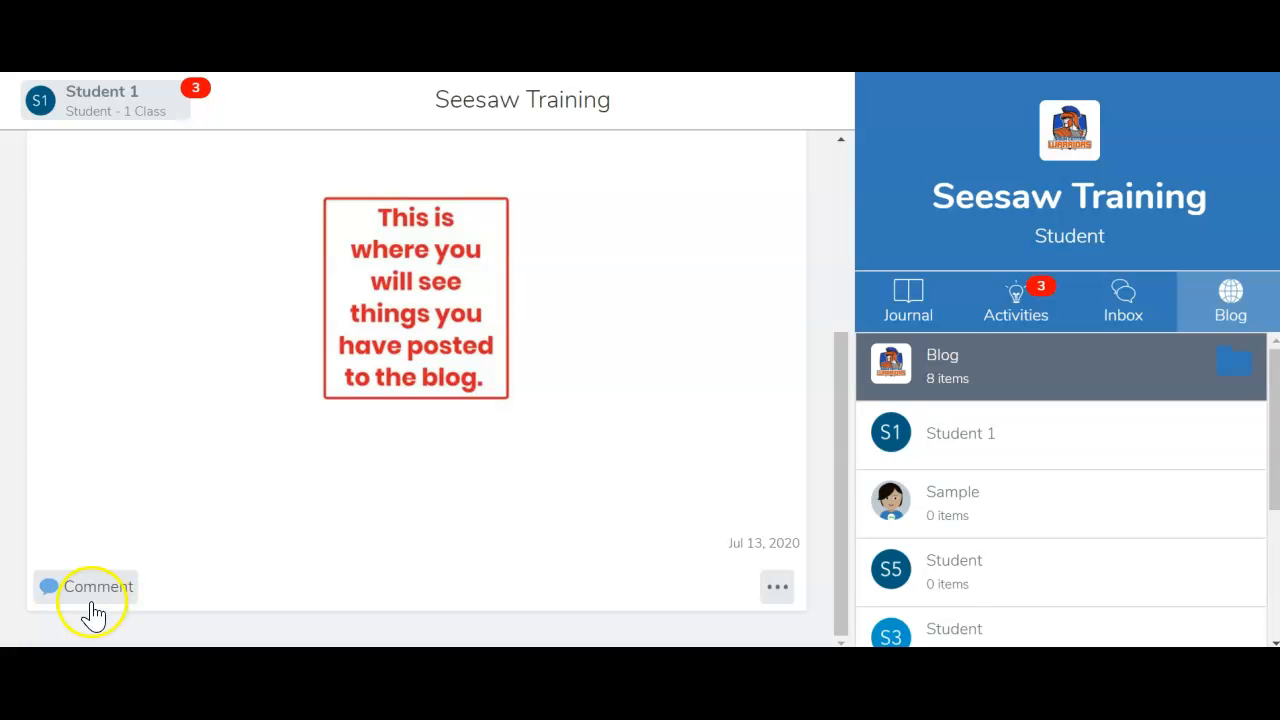